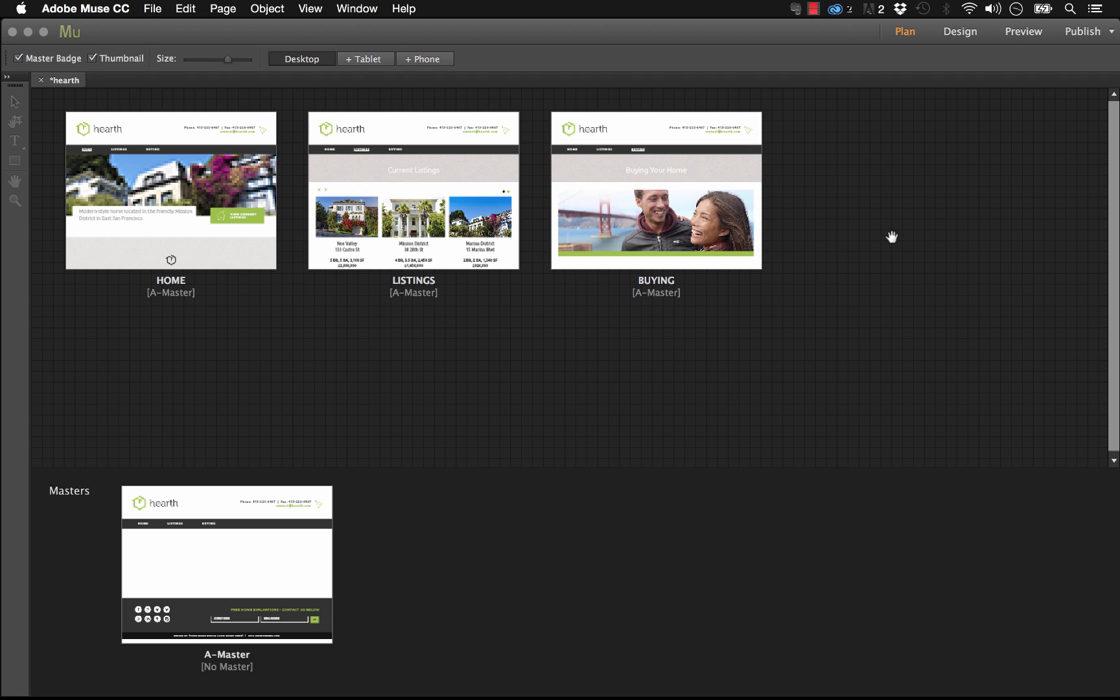
mouse_move(800, 211)
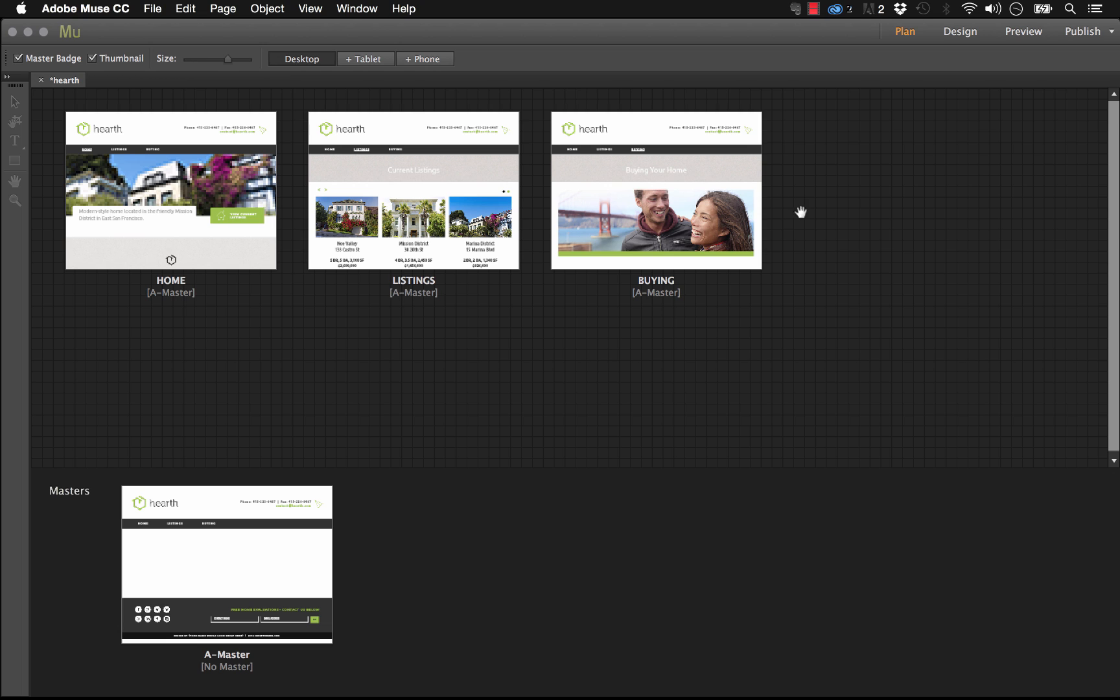
mouse_move(933, 133)
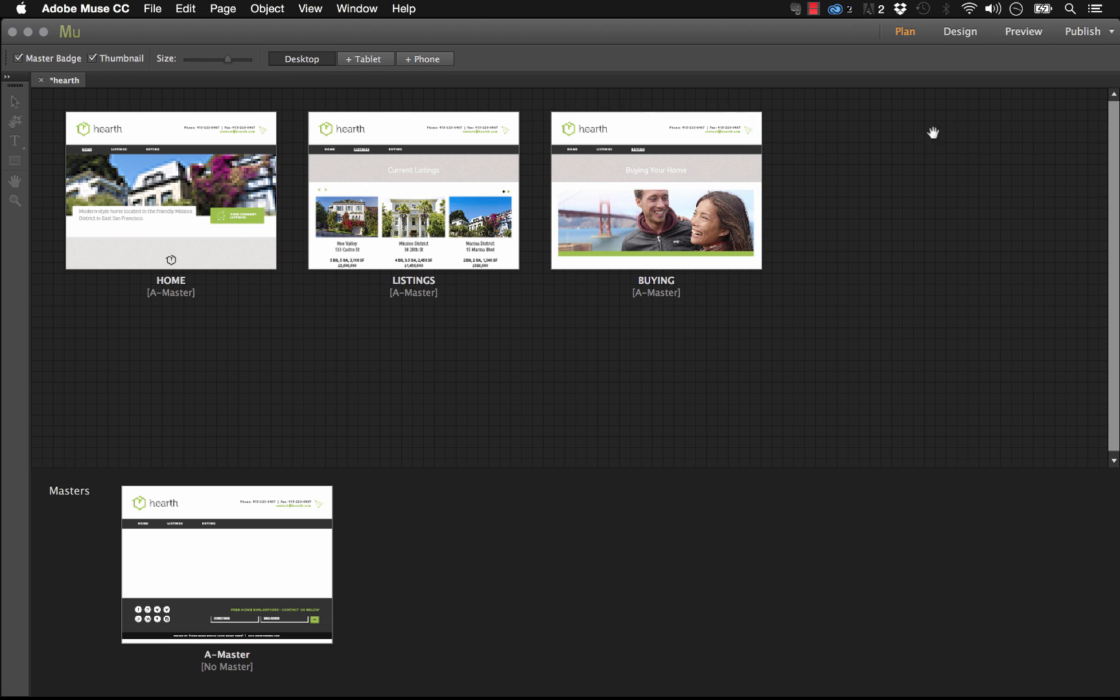
mouse_move(980, 72)
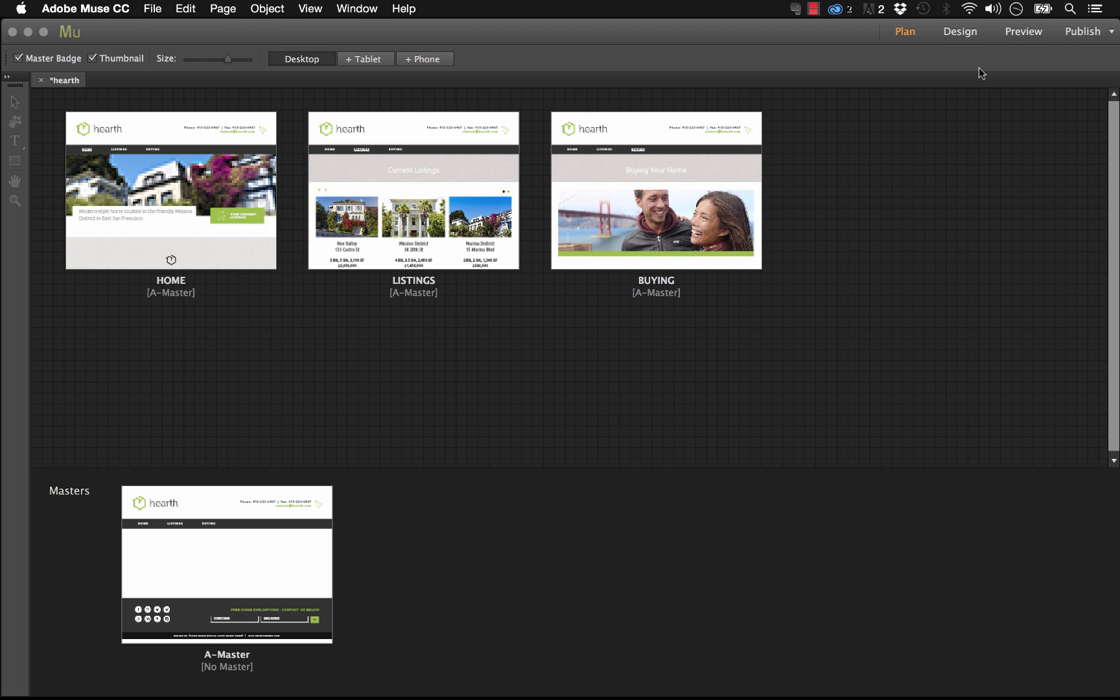
Enter site name museexperts in the Business Catalyst publish options, giving museexperts.businesscatalyst.com
click(1083, 31)
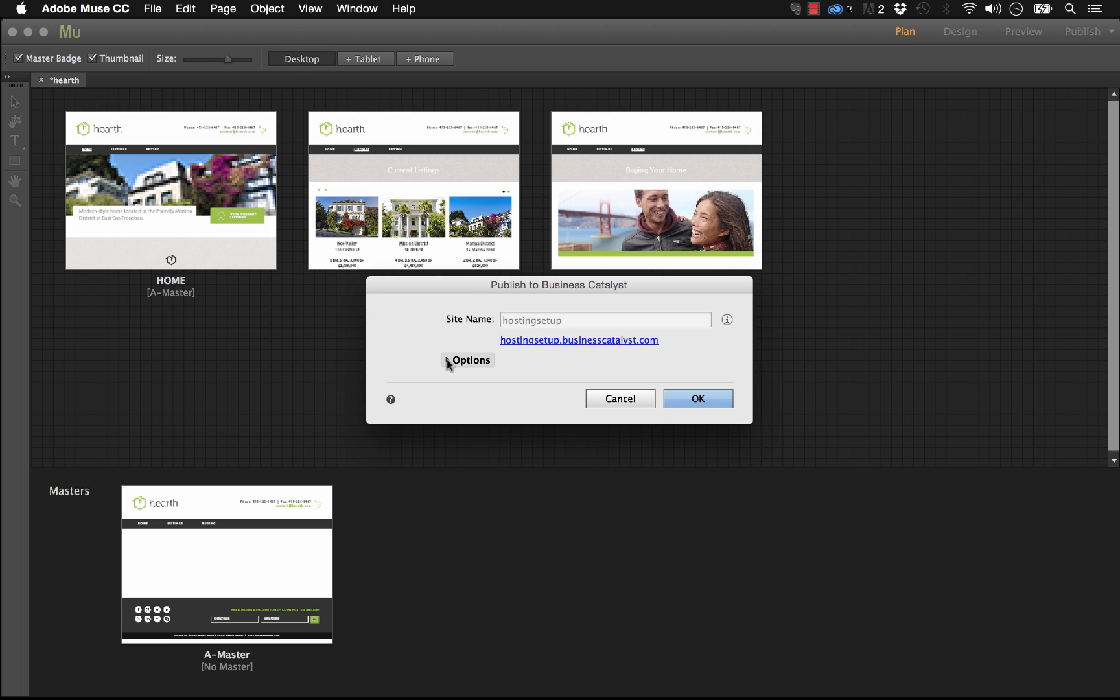
click(468, 360)
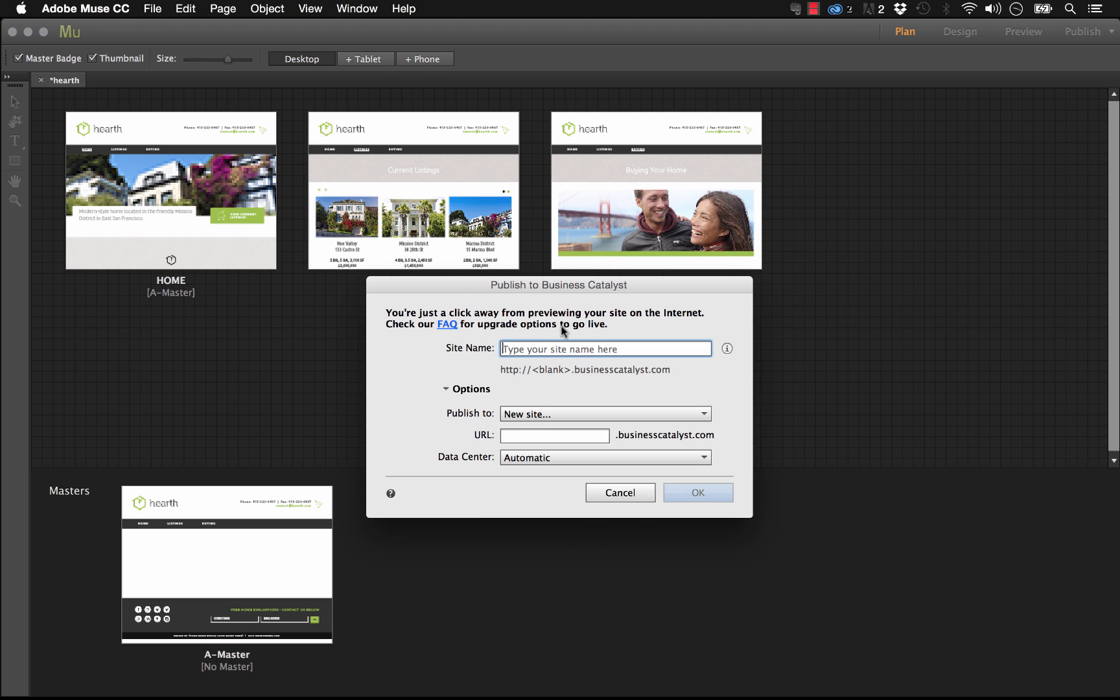
mouse_move(594, 400)
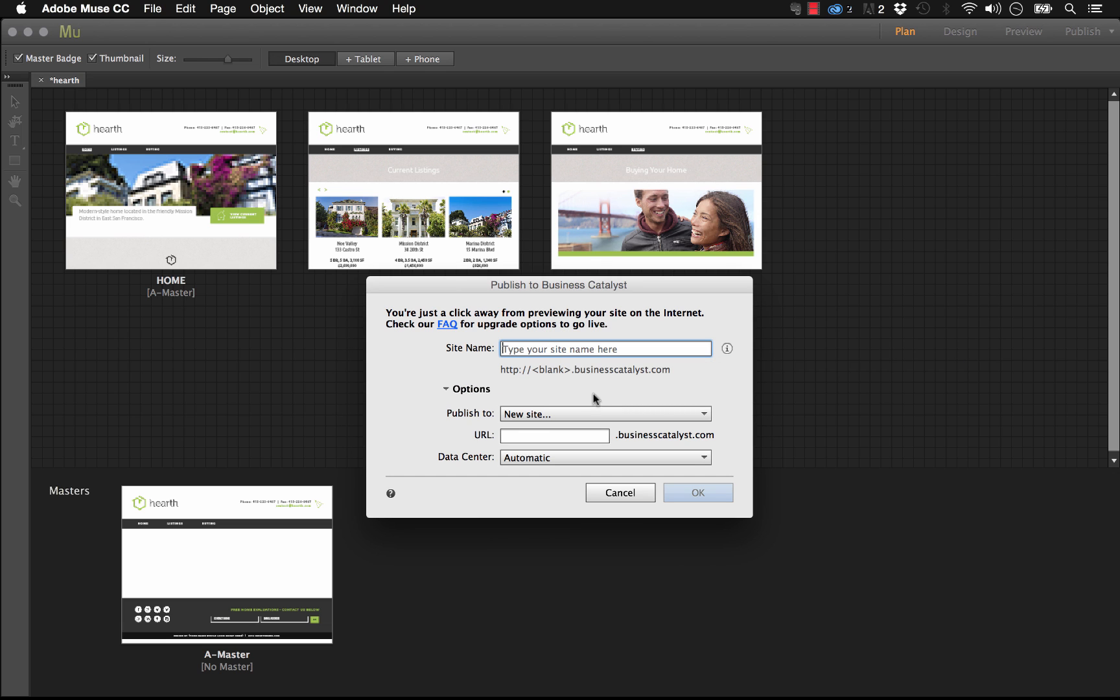
text(museexperts)
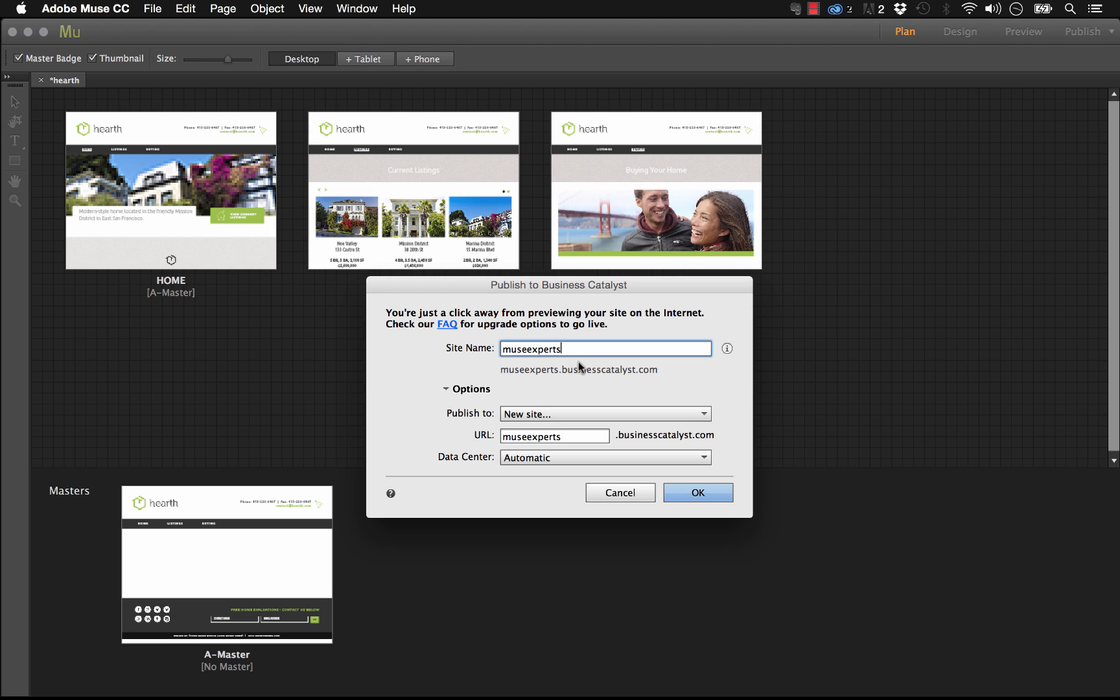
mouse_move(665, 525)
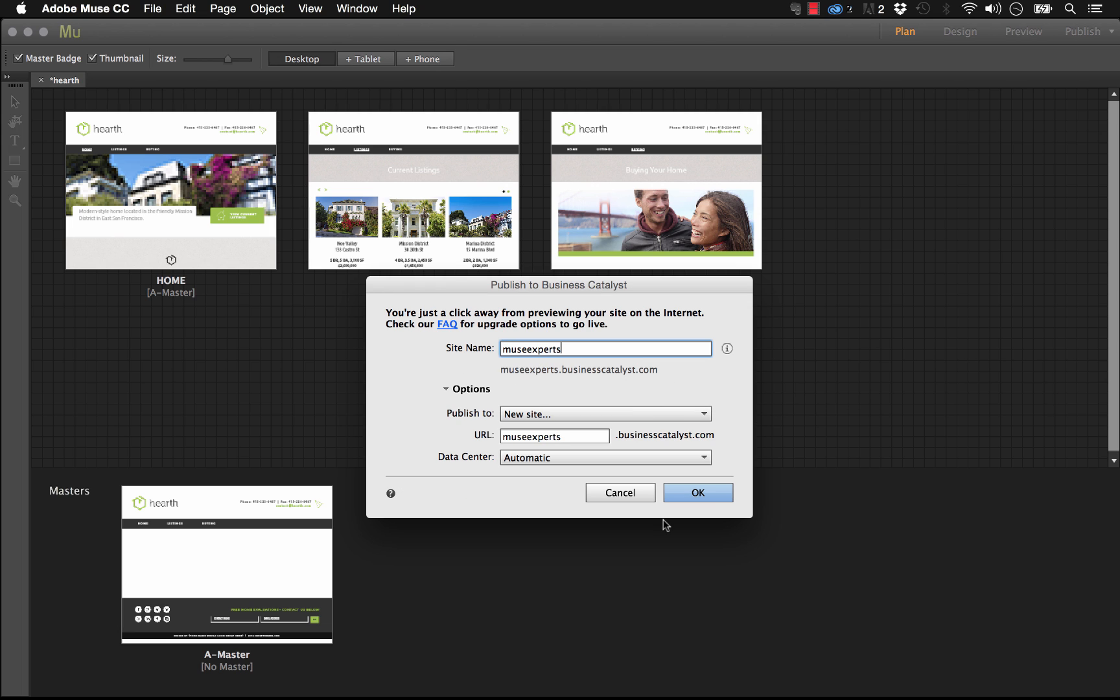
Publish the Hearth site, edit the live URL to /admin in Firefox, then return to Muse
click(698, 493)
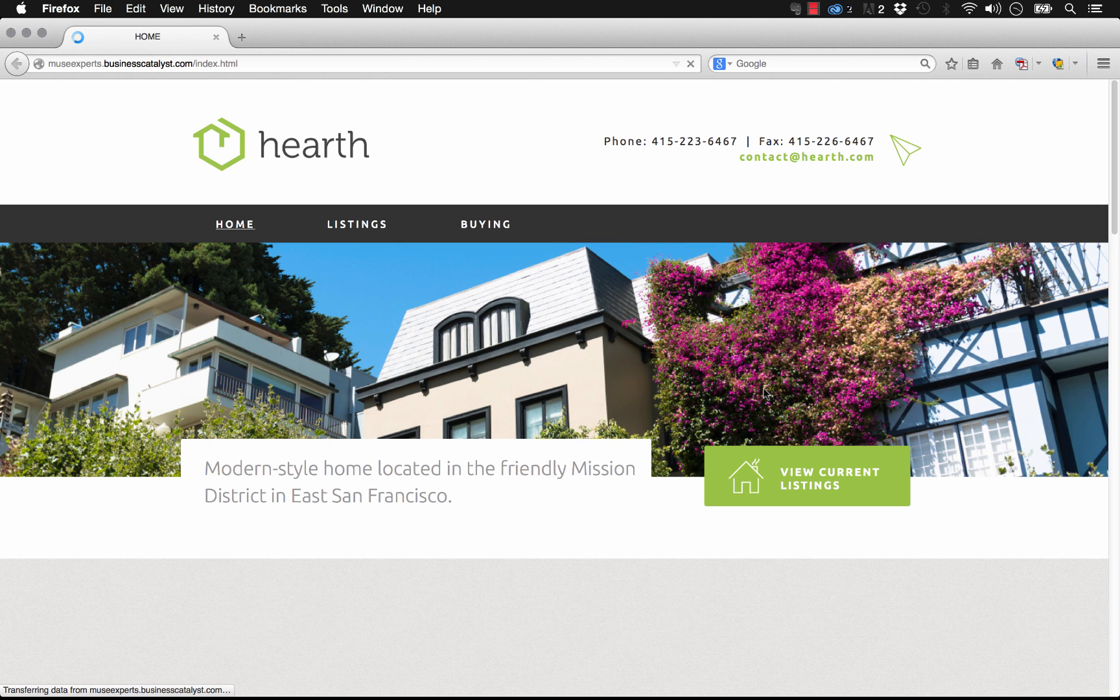
click(97, 63)
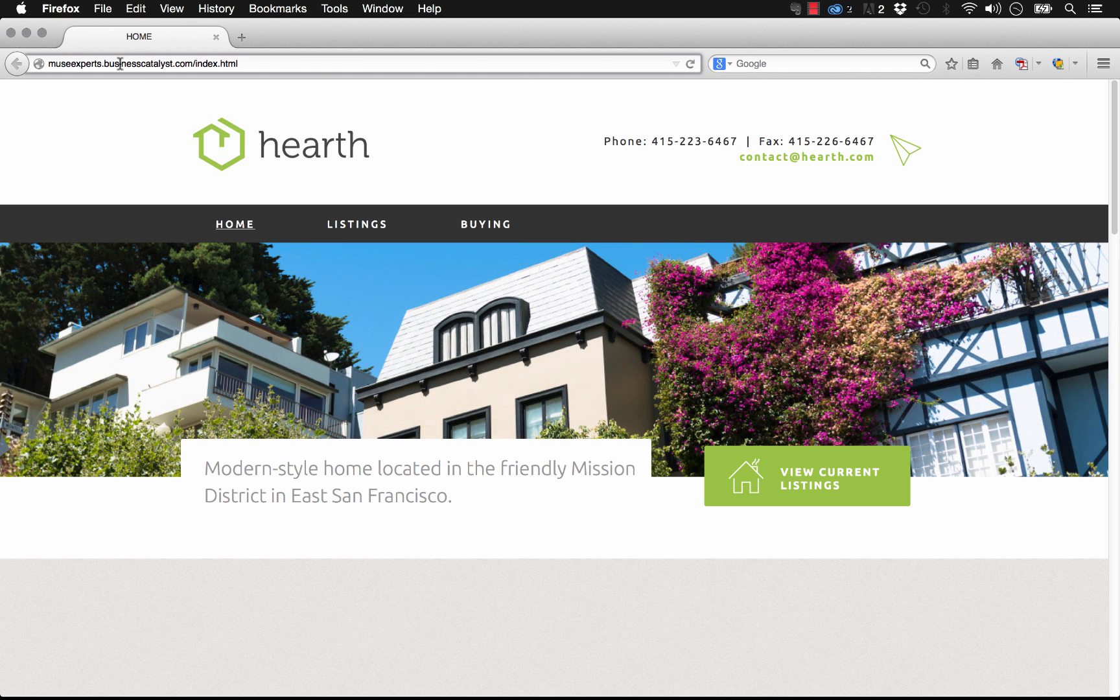
mouse_move(314, 48)
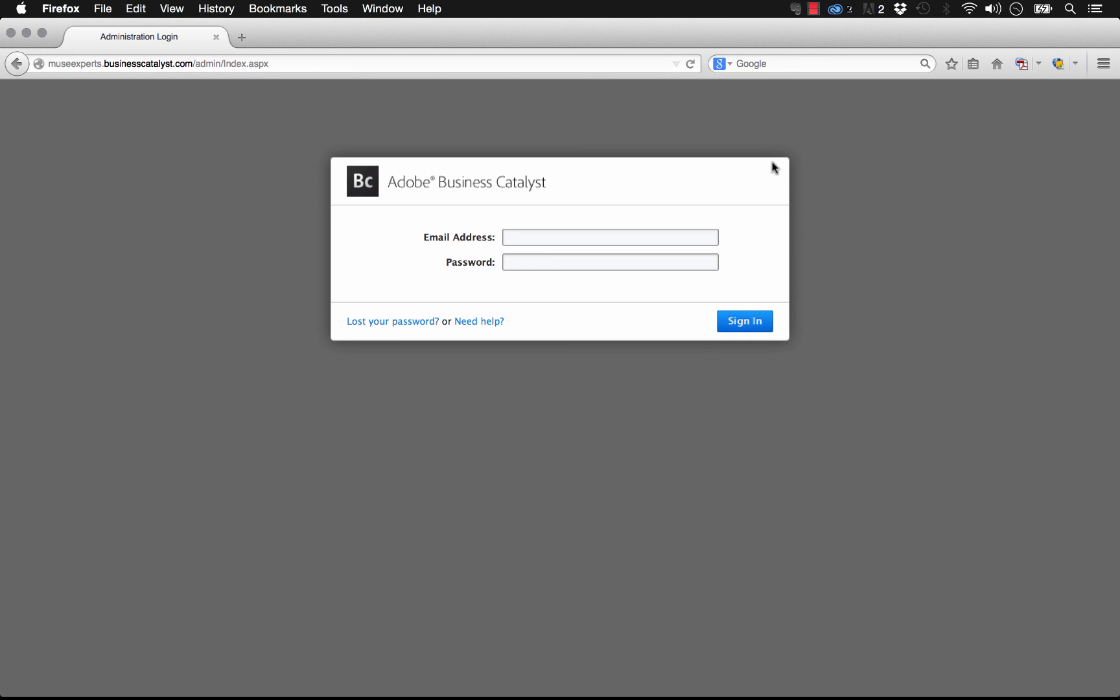
click(609, 237)
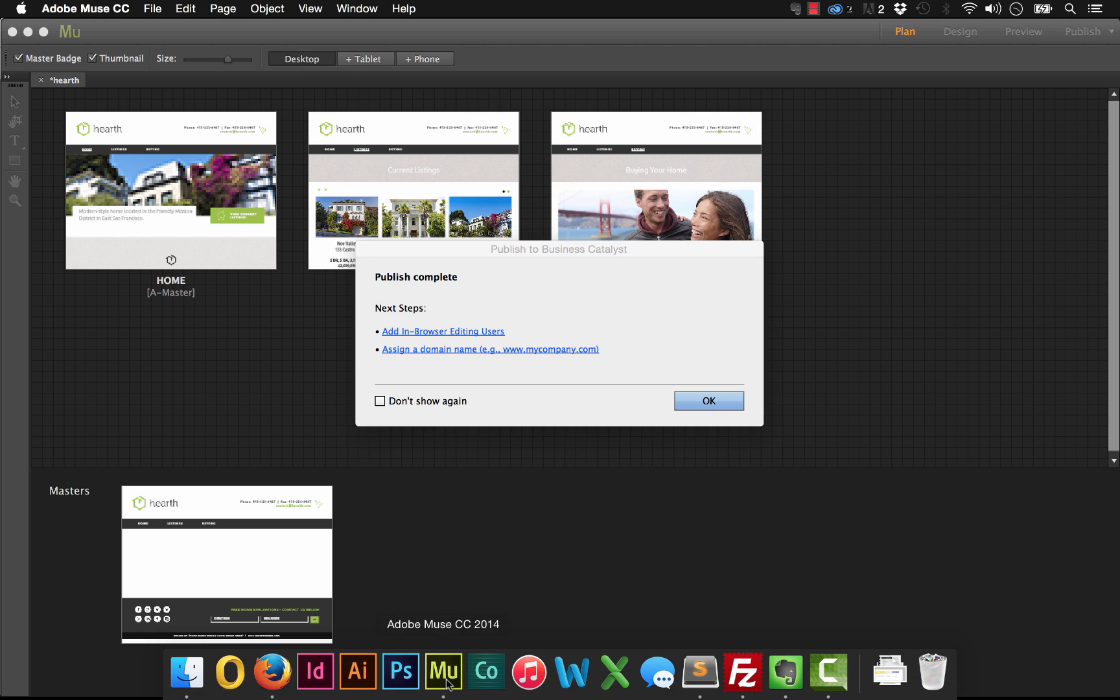
Dismiss the Publish complete message and return to the Hearth page plan
click(710, 400)
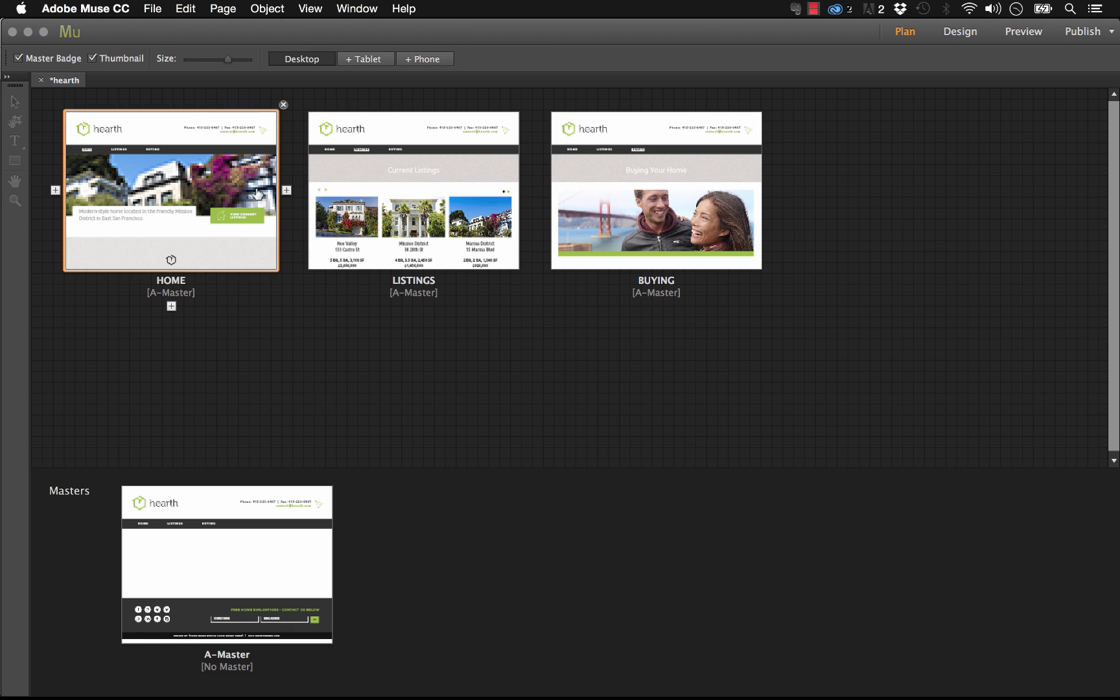
click(155, 9)
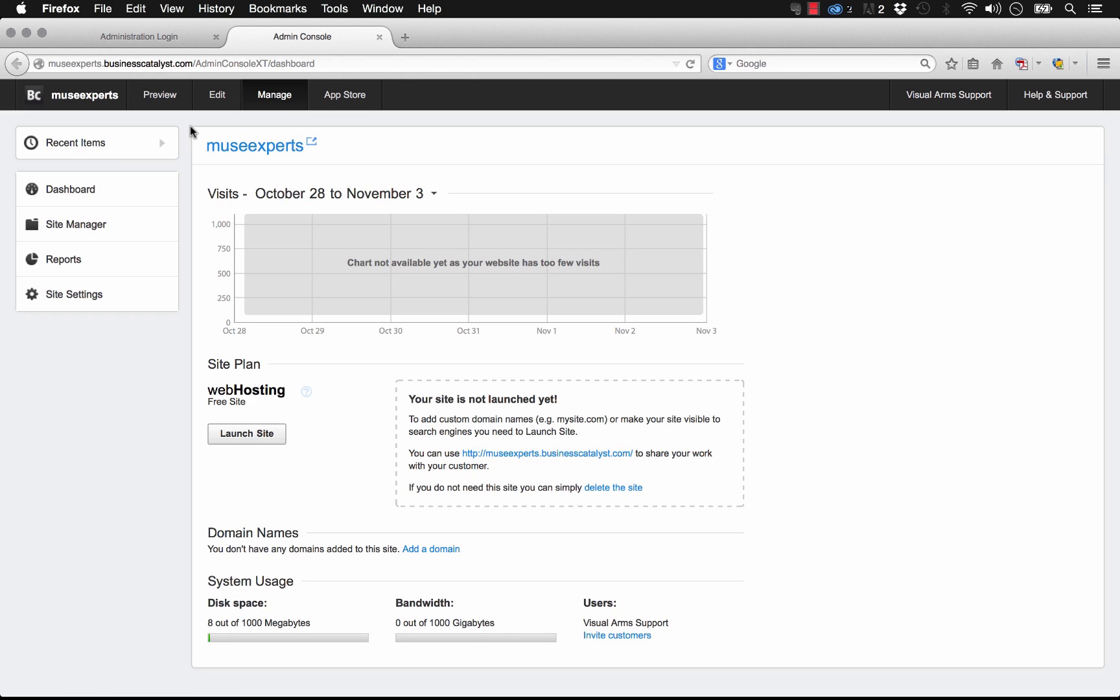
mouse_move(192, 132)
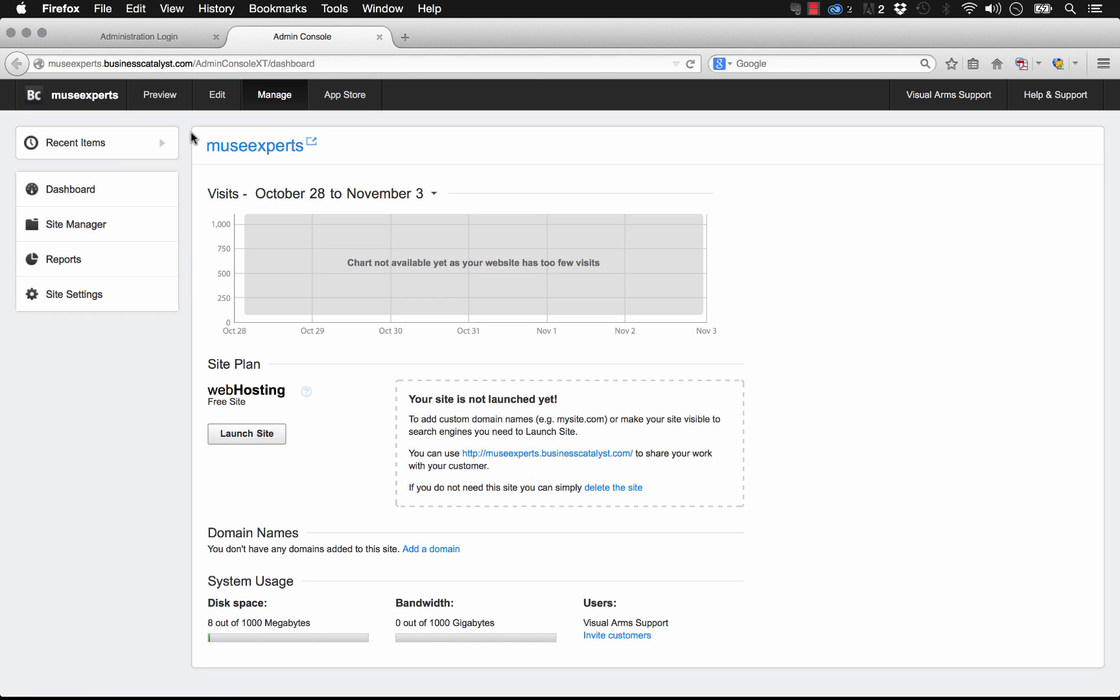
mouse_move(223, 145)
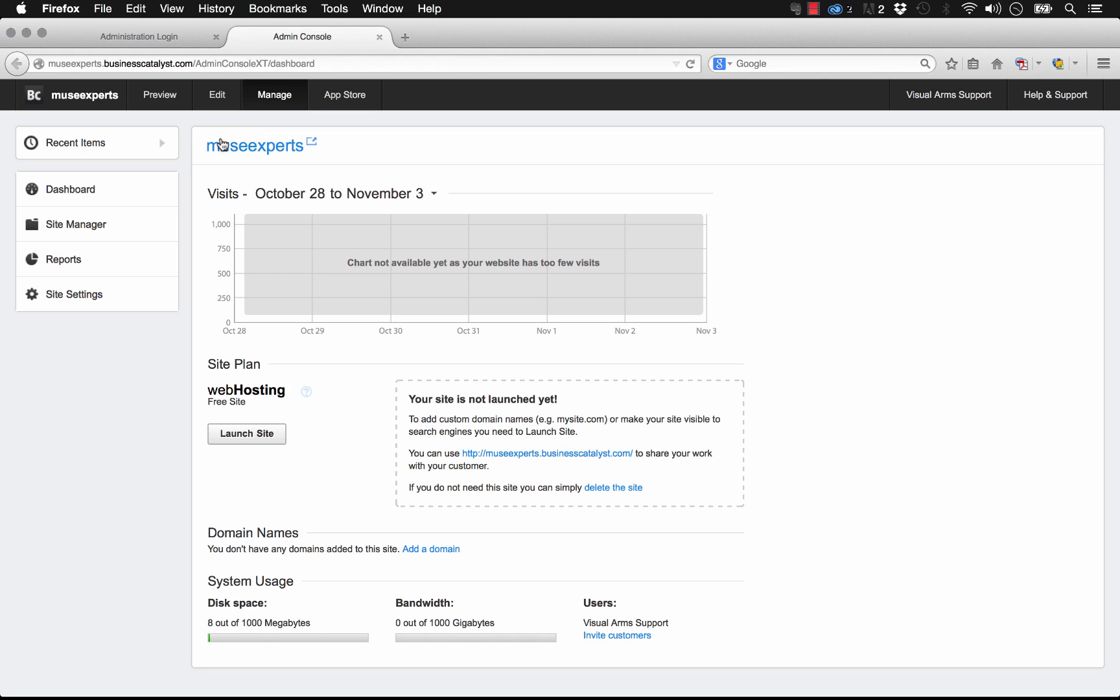
mouse_move(188, 131)
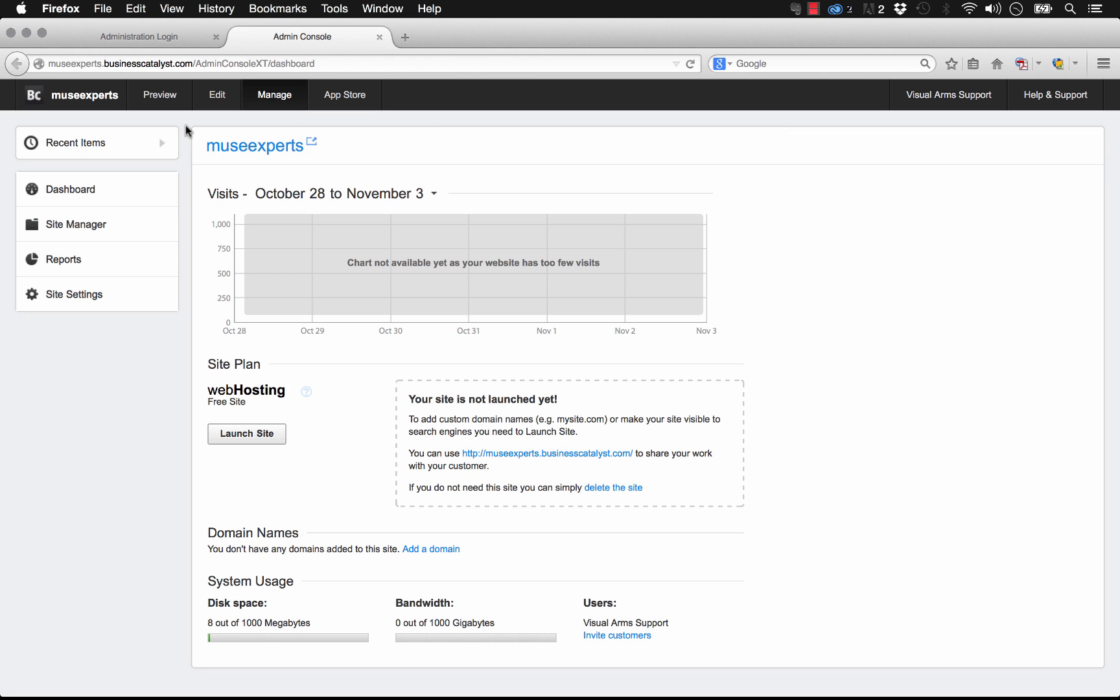
mouse_move(246, 357)
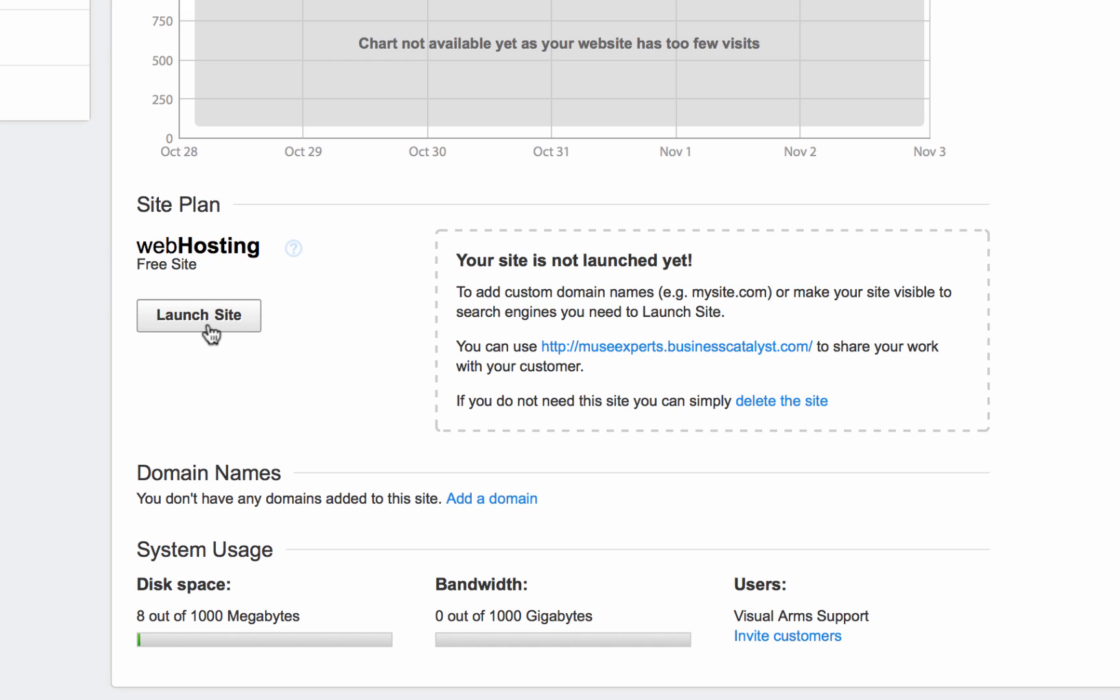
mouse_move(541, 266)
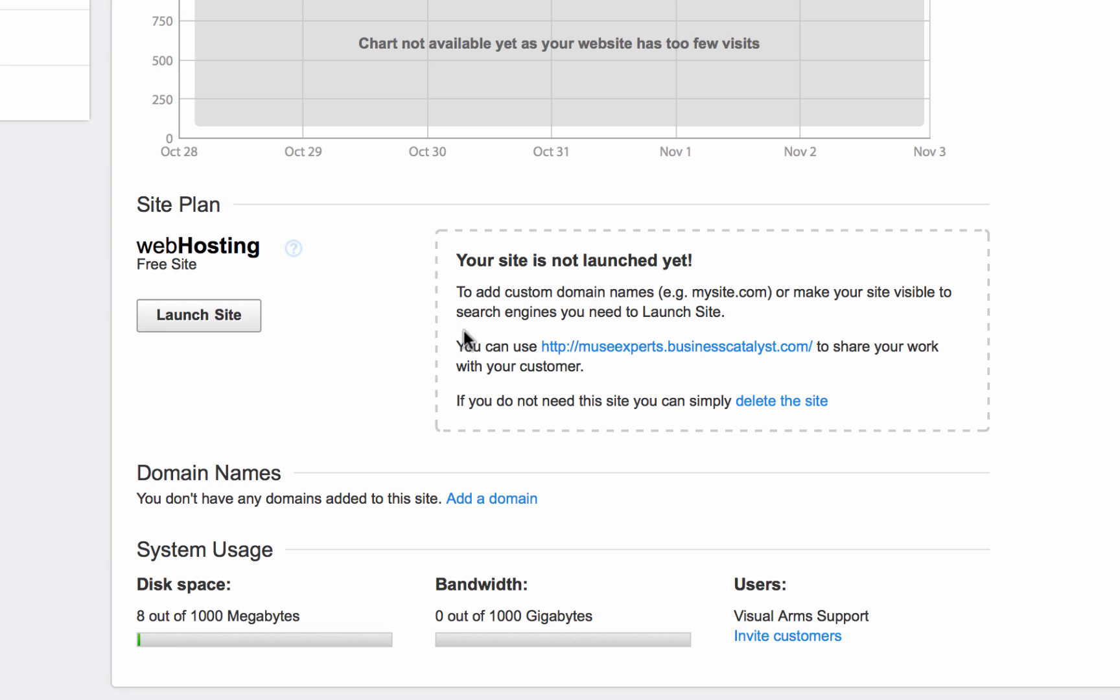
mouse_move(757, 360)
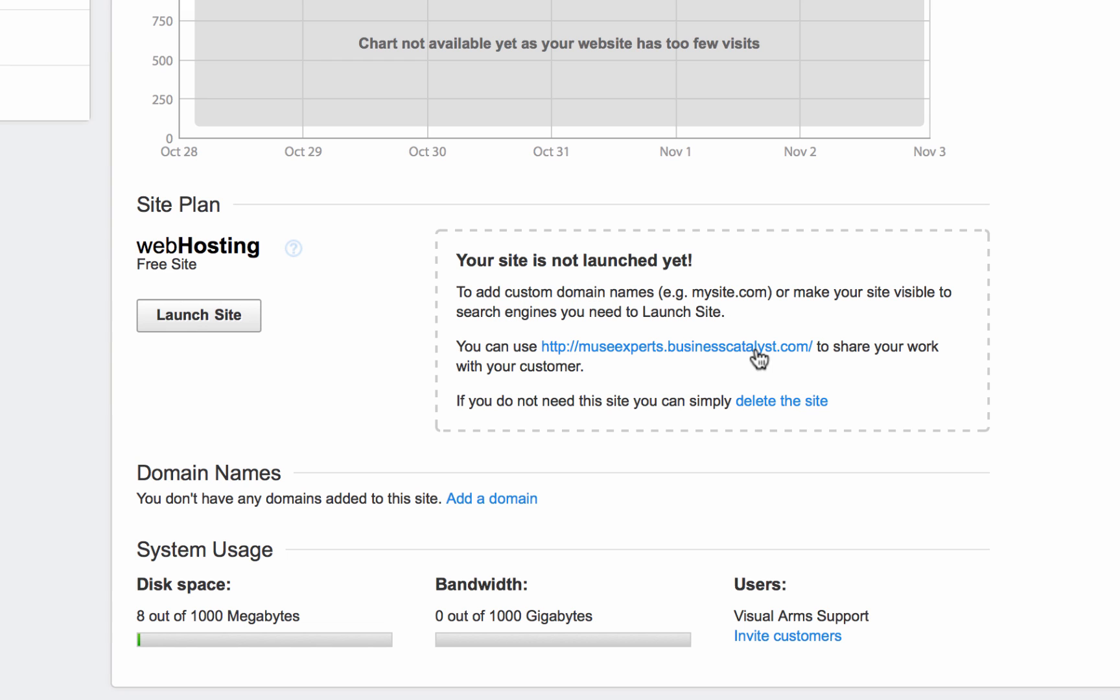
mouse_move(795, 412)
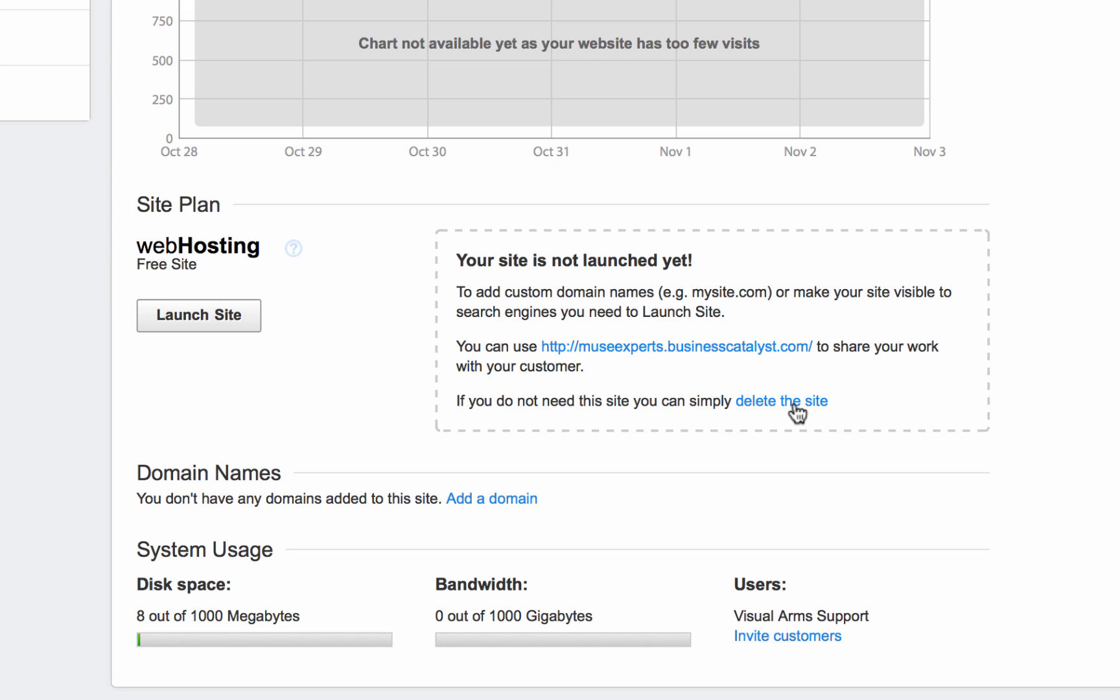
mouse_move(404, 359)
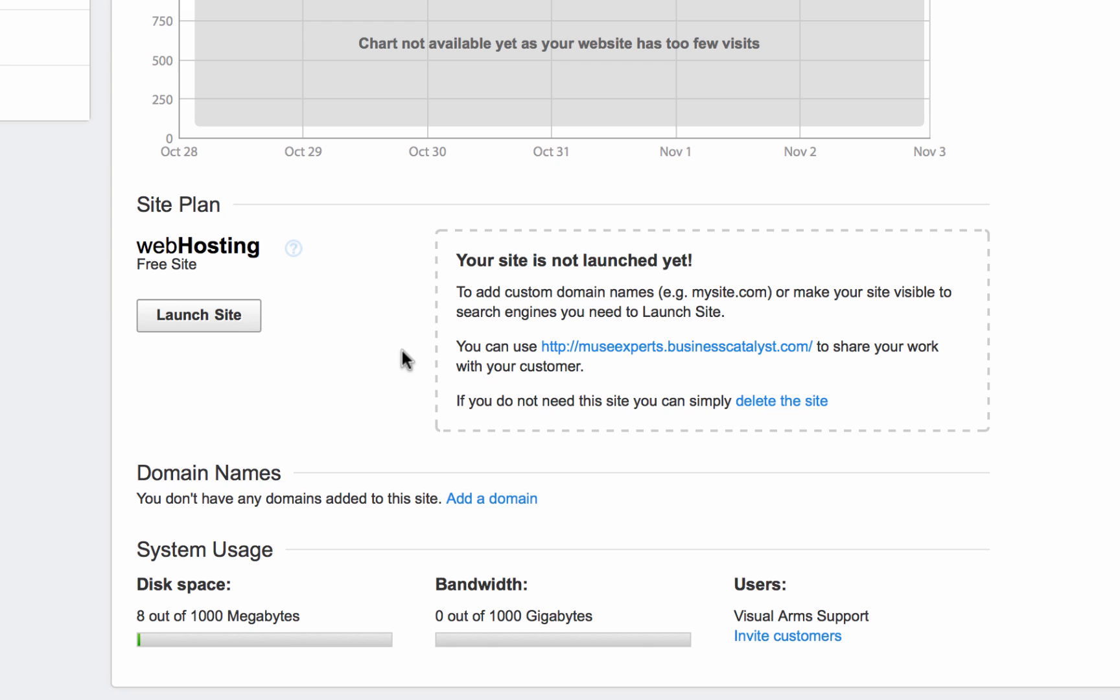
mouse_move(398, 308)
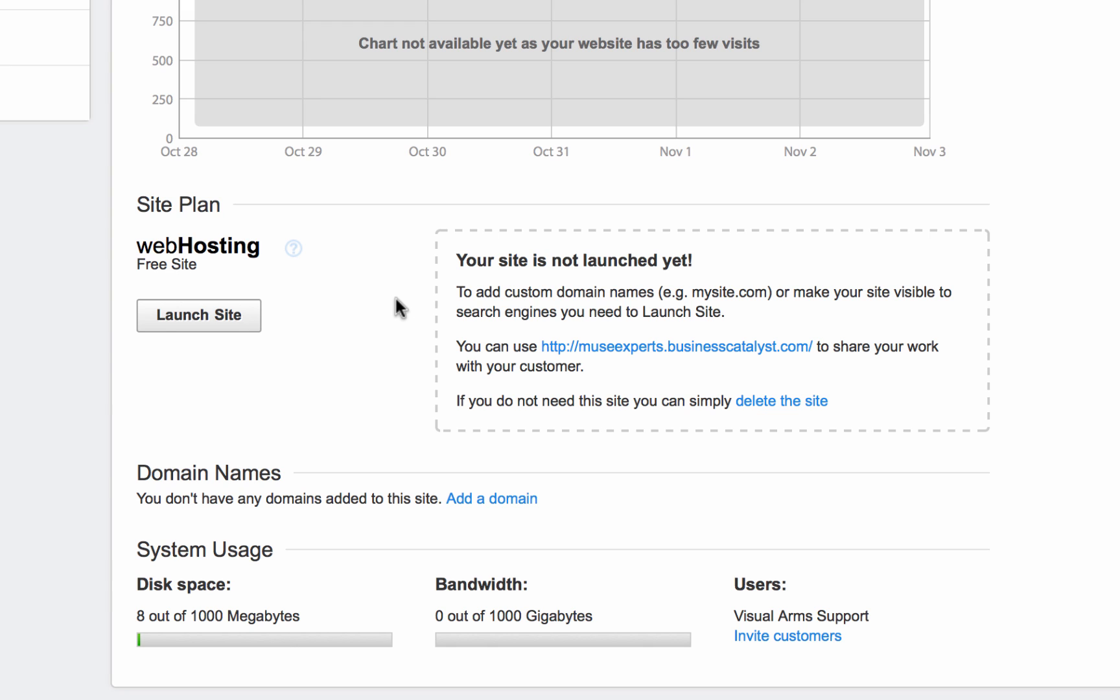
mouse_move(131, 352)
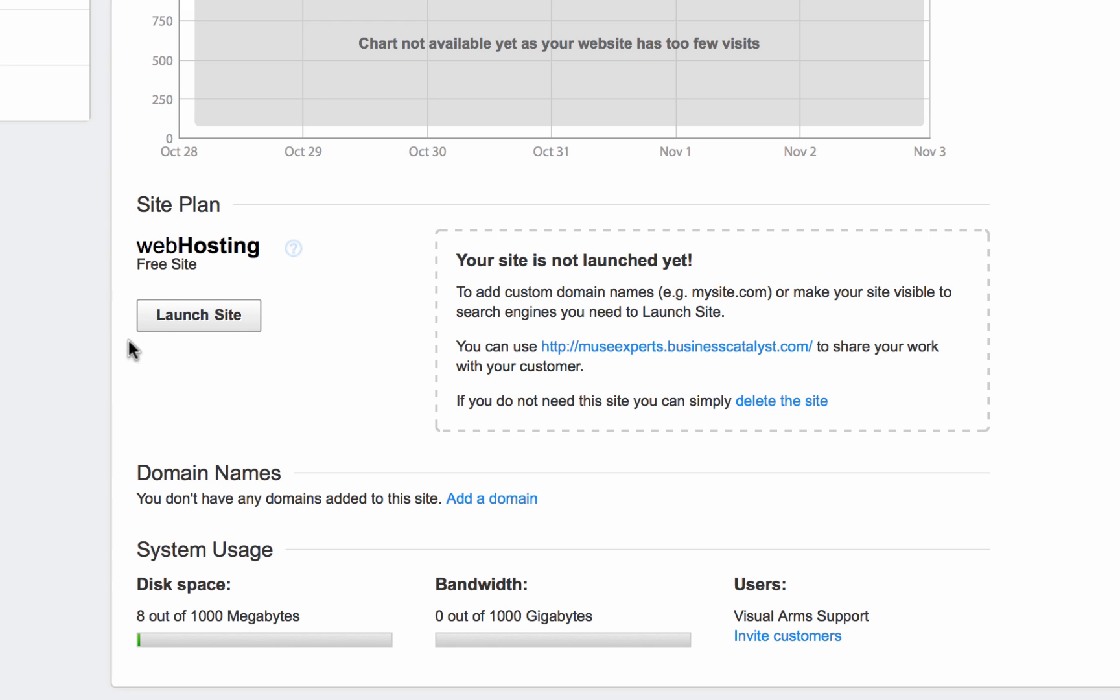
mouse_move(127, 356)
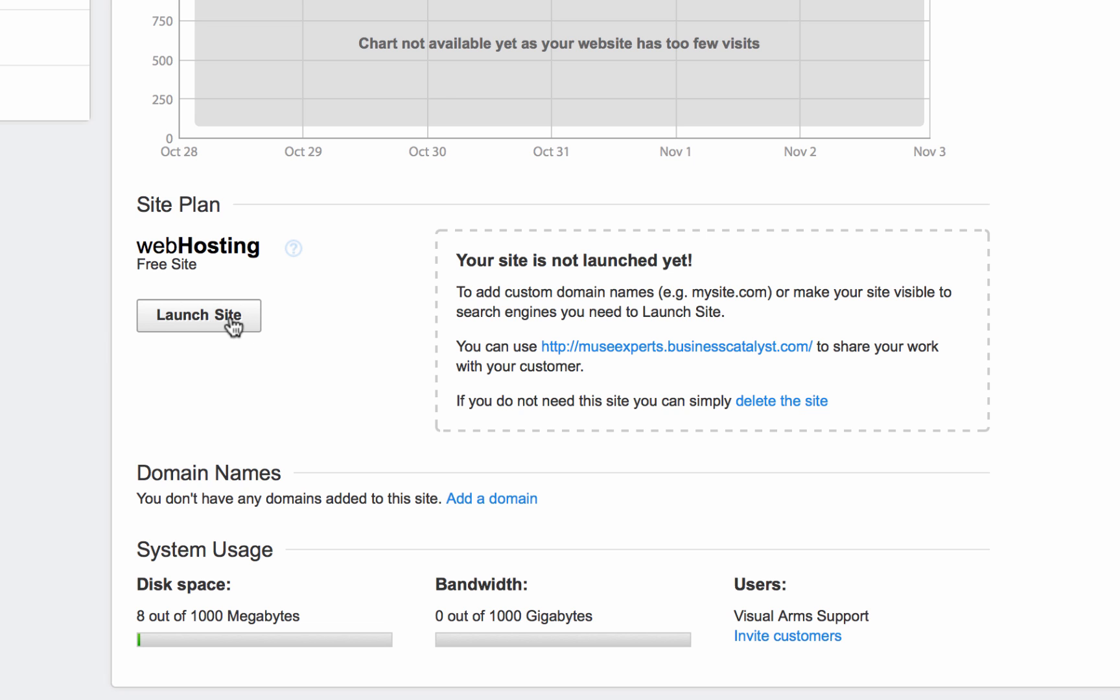
Launch the museexperts site live using the membership's included webHosting site
click(199, 315)
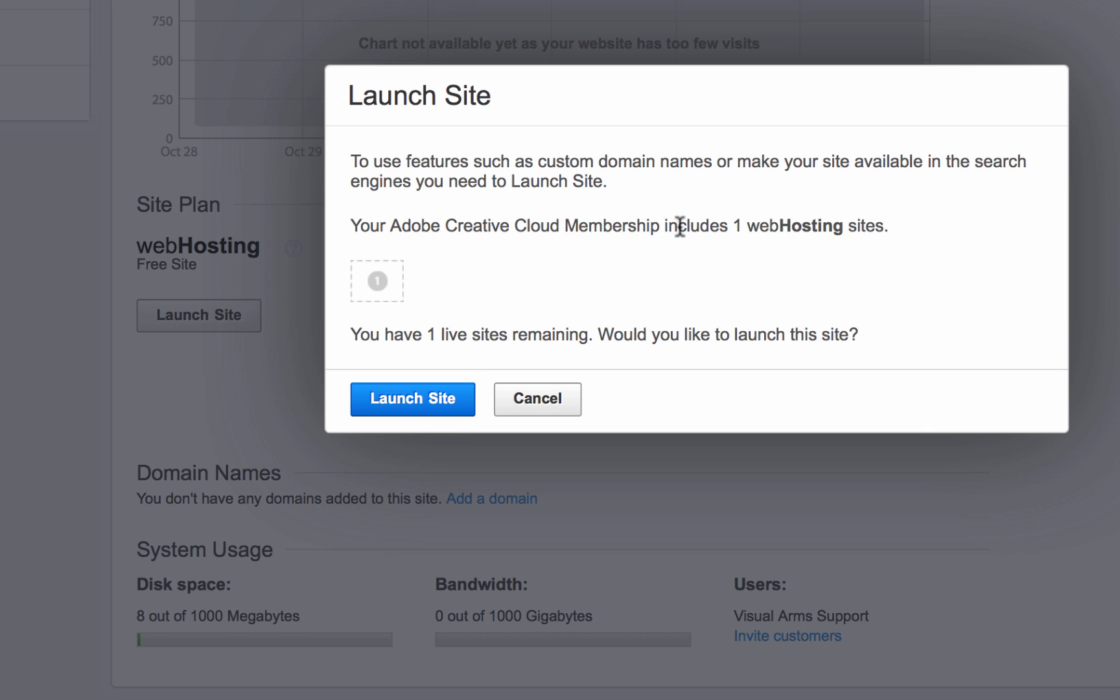
mouse_move(872, 249)
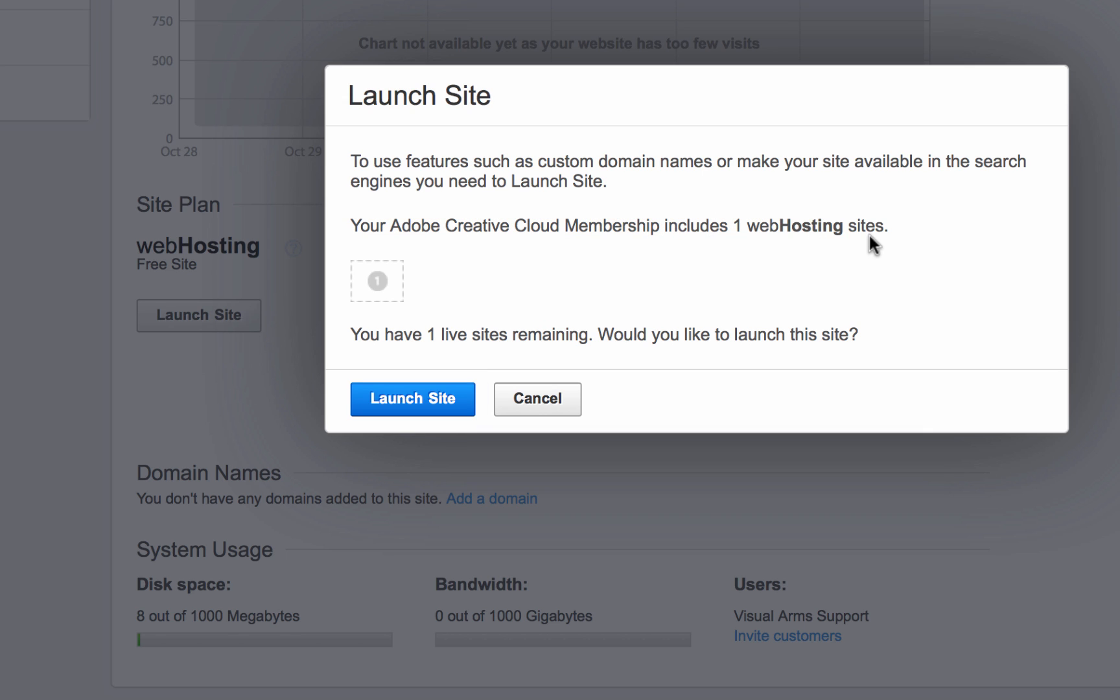
mouse_move(741, 345)
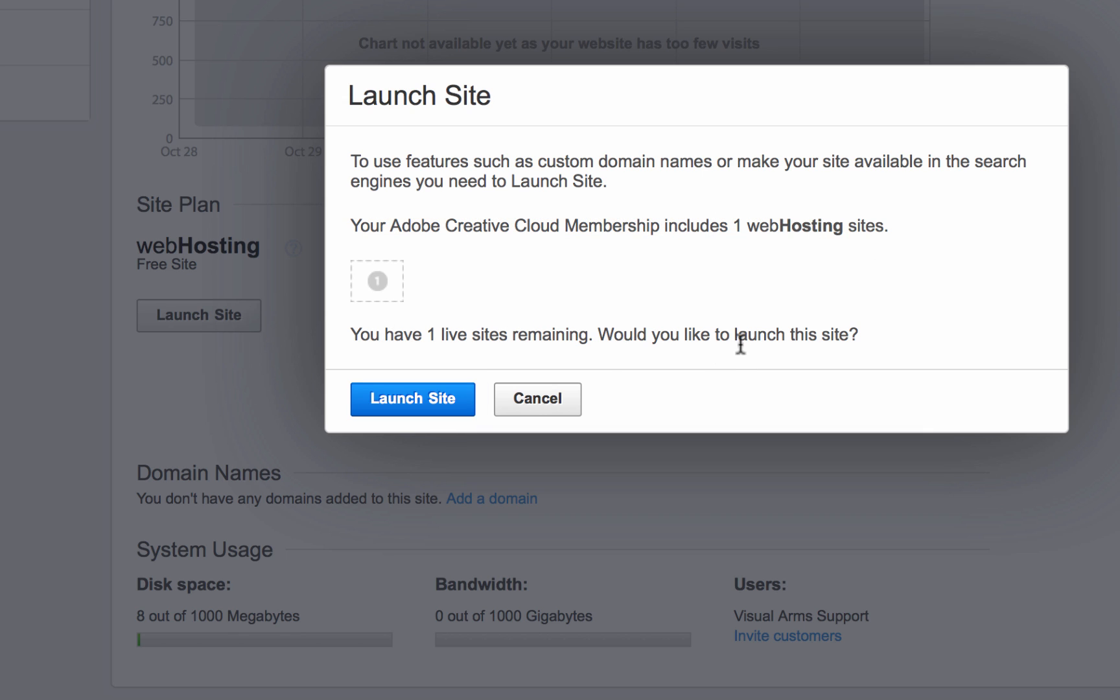
mouse_move(643, 337)
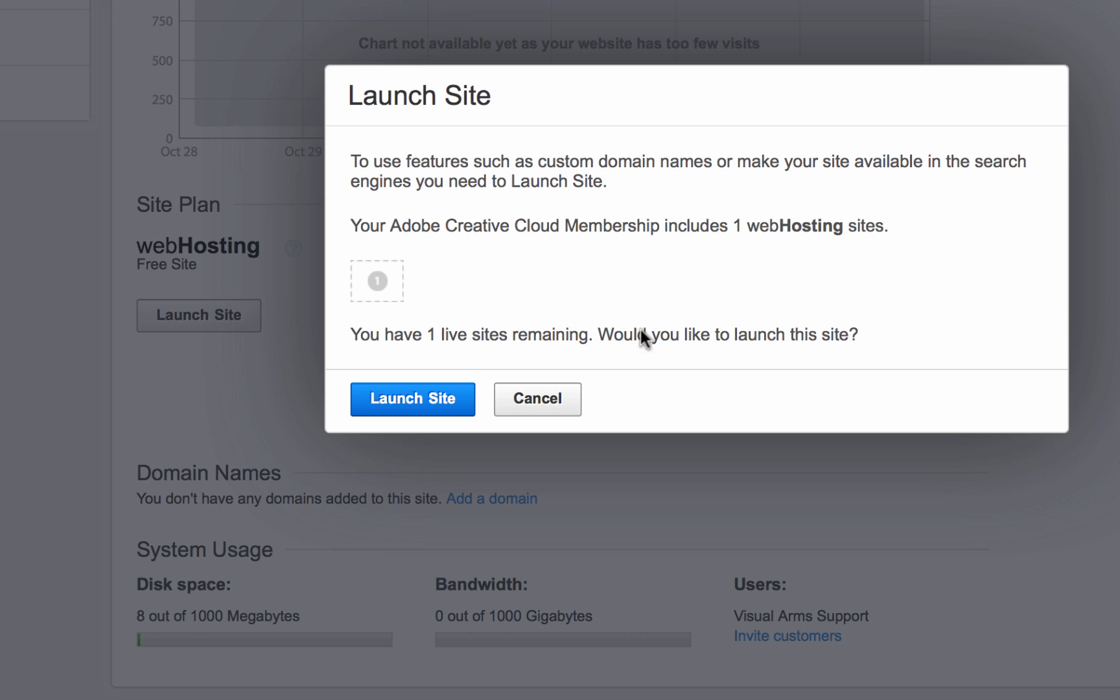
mouse_move(435, 407)
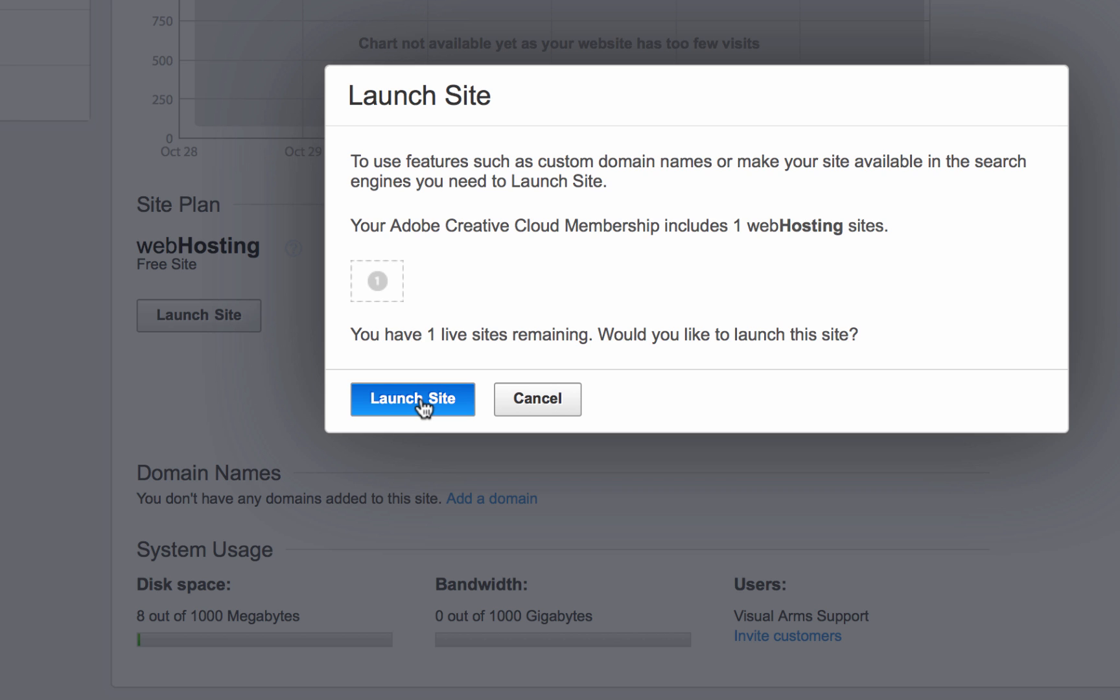
click(413, 399)
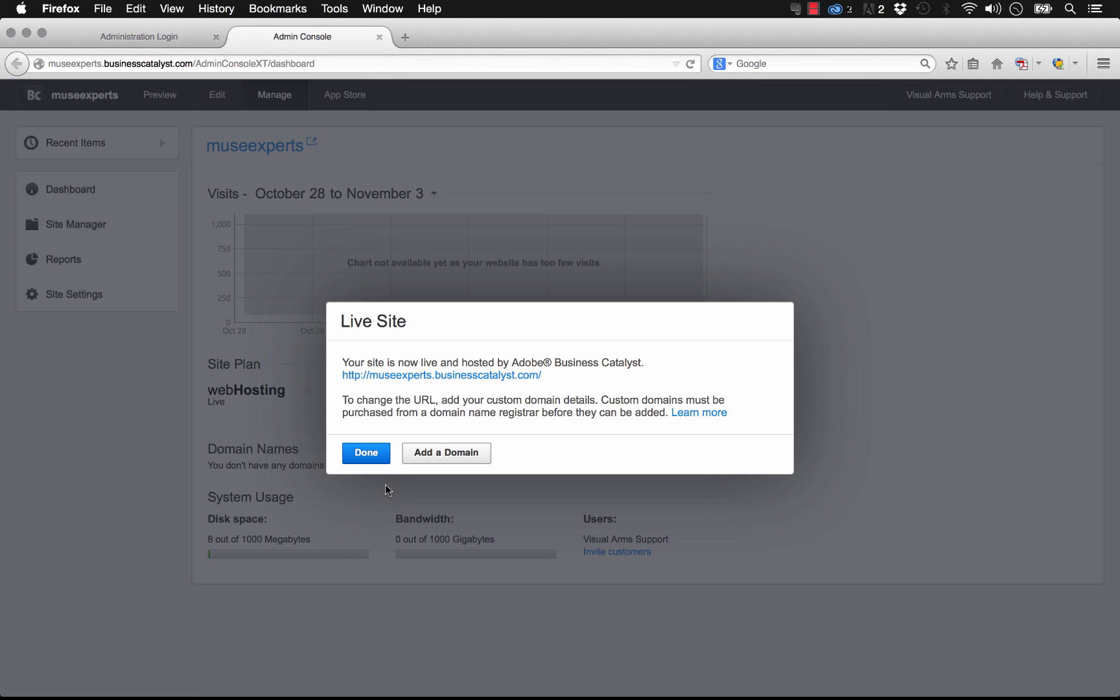
mouse_move(498, 406)
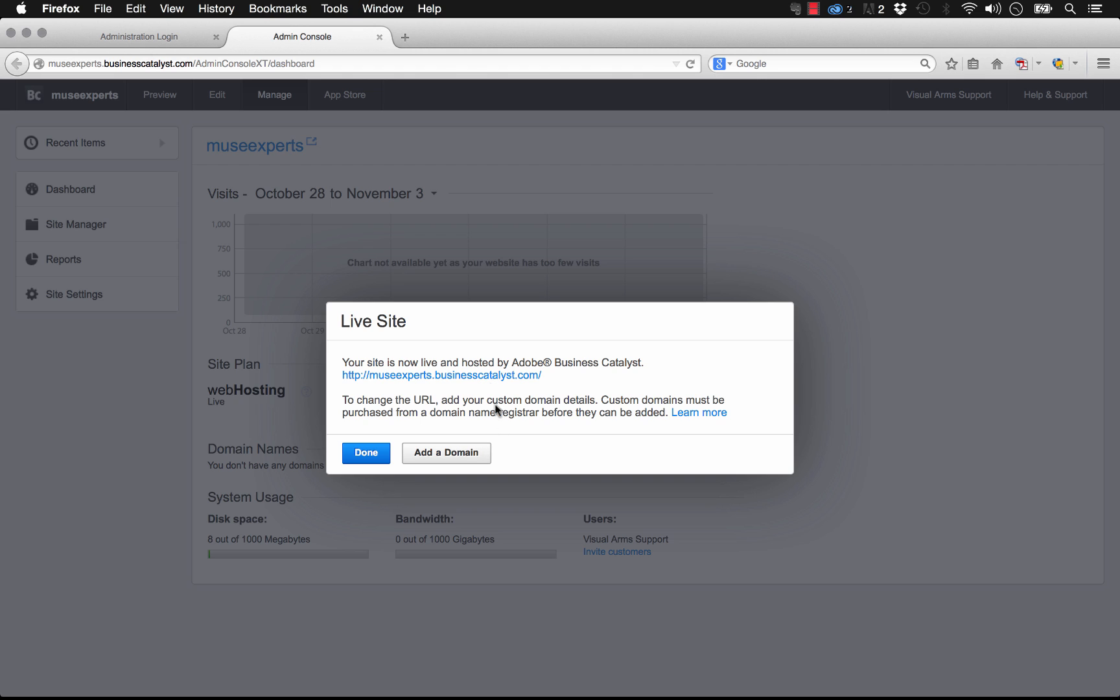
mouse_move(360, 399)
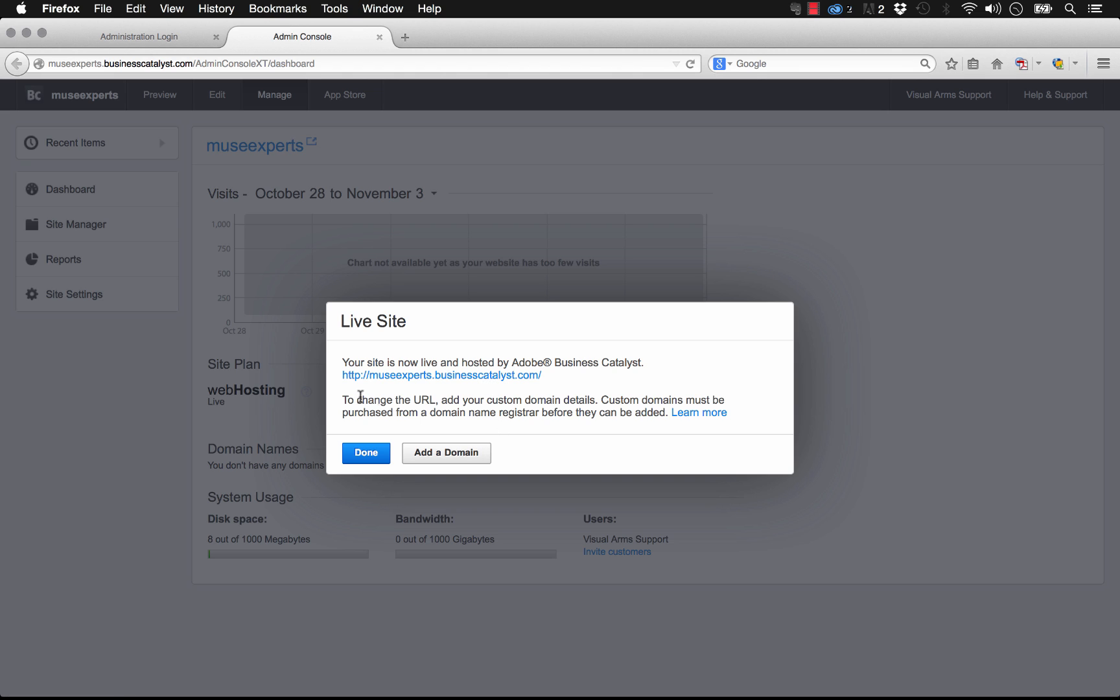
mouse_move(550, 400)
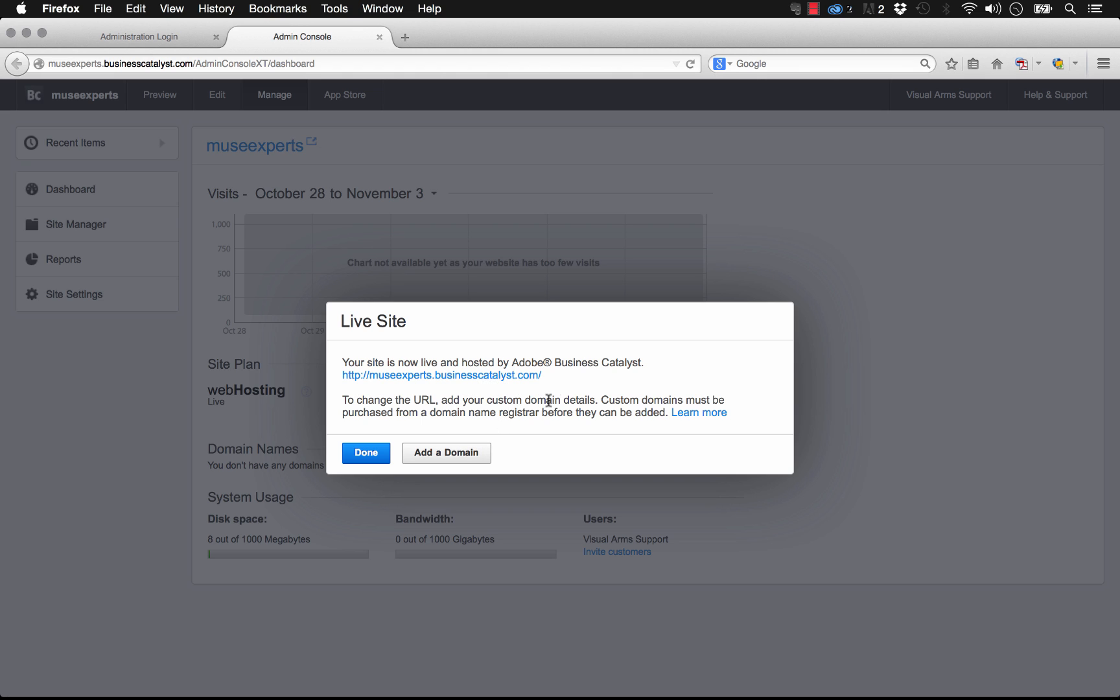
mouse_move(437, 456)
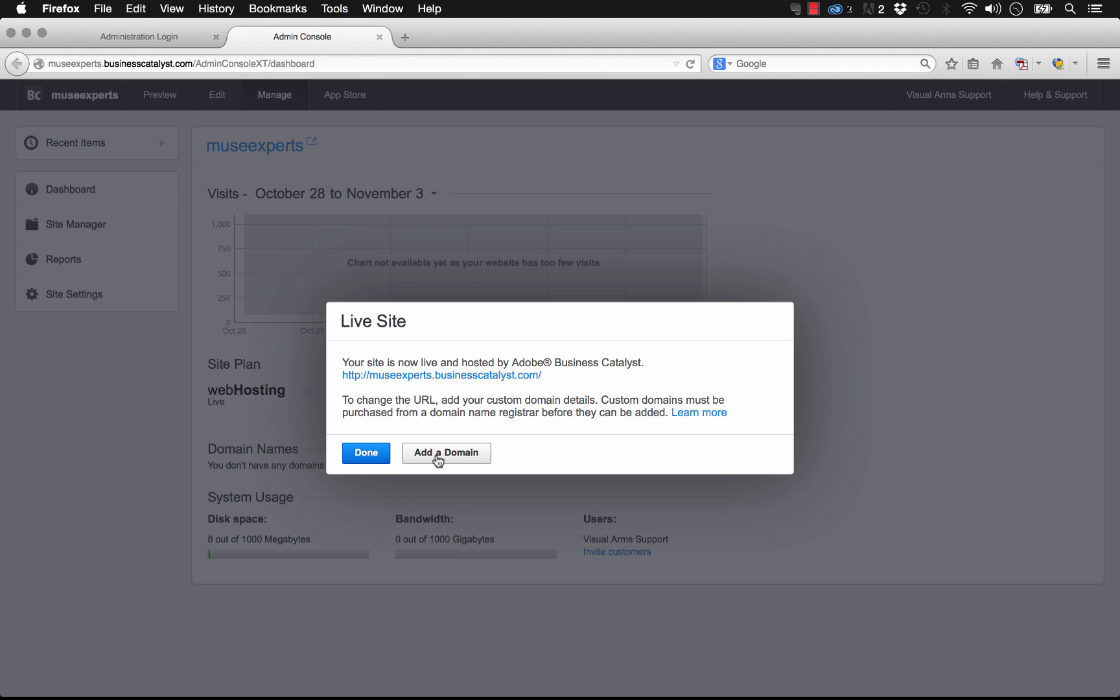
mouse_move(438, 458)
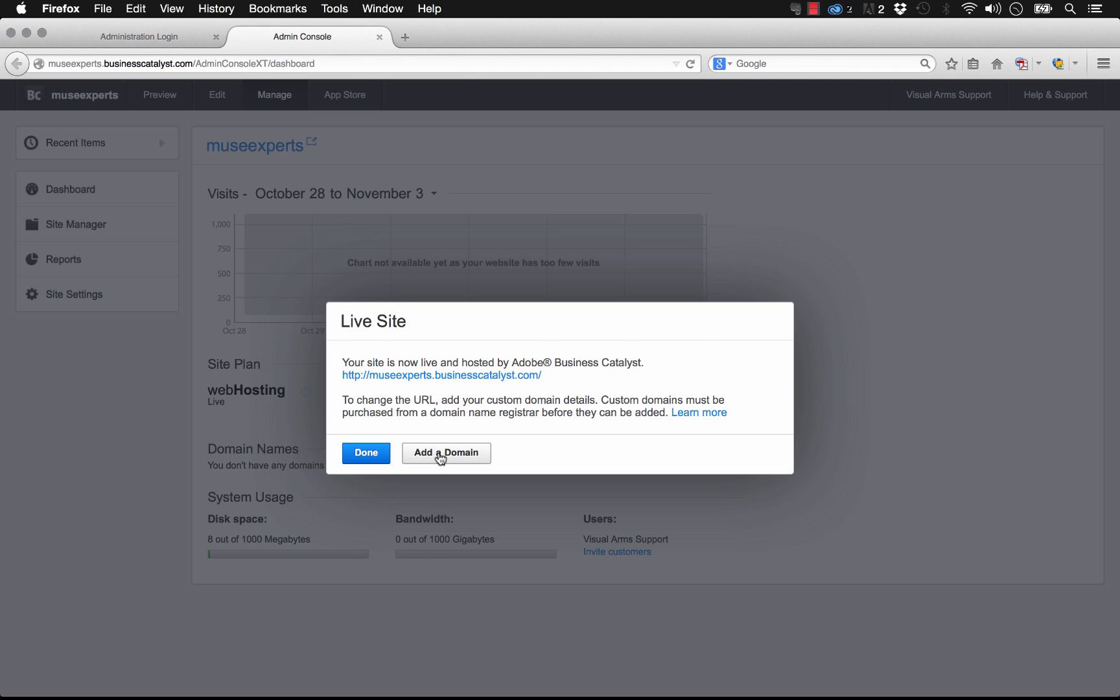
Go to Add a Domain, then close the associate-domain form to leave Site Domains listing secure and system domains
click(446, 452)
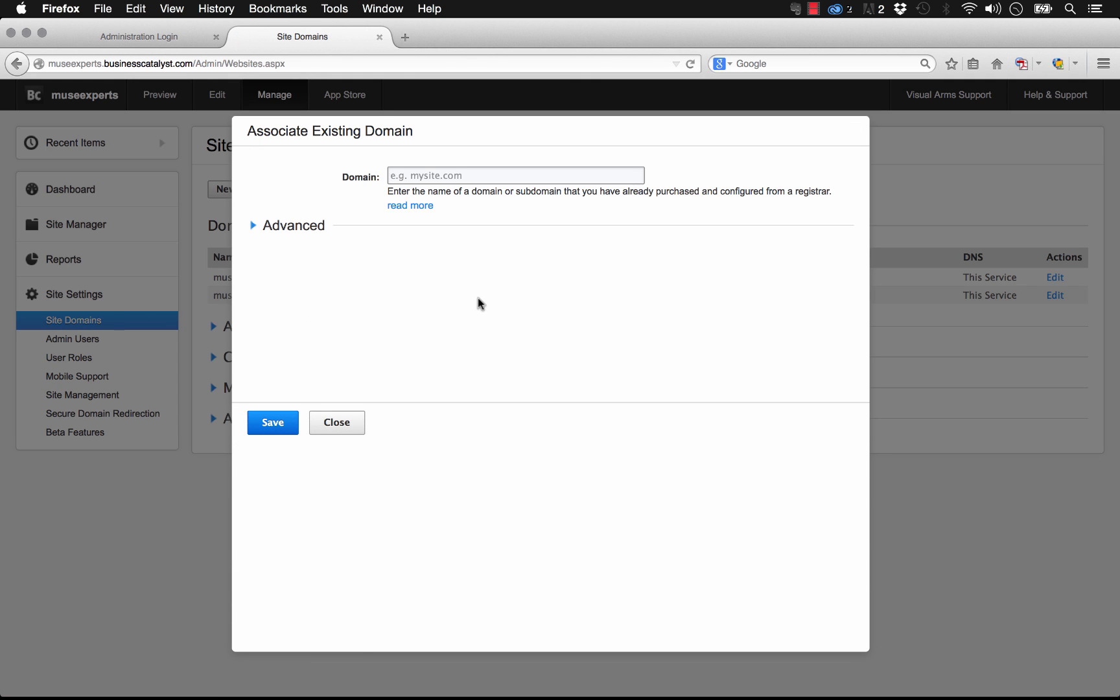
mouse_move(466, 287)
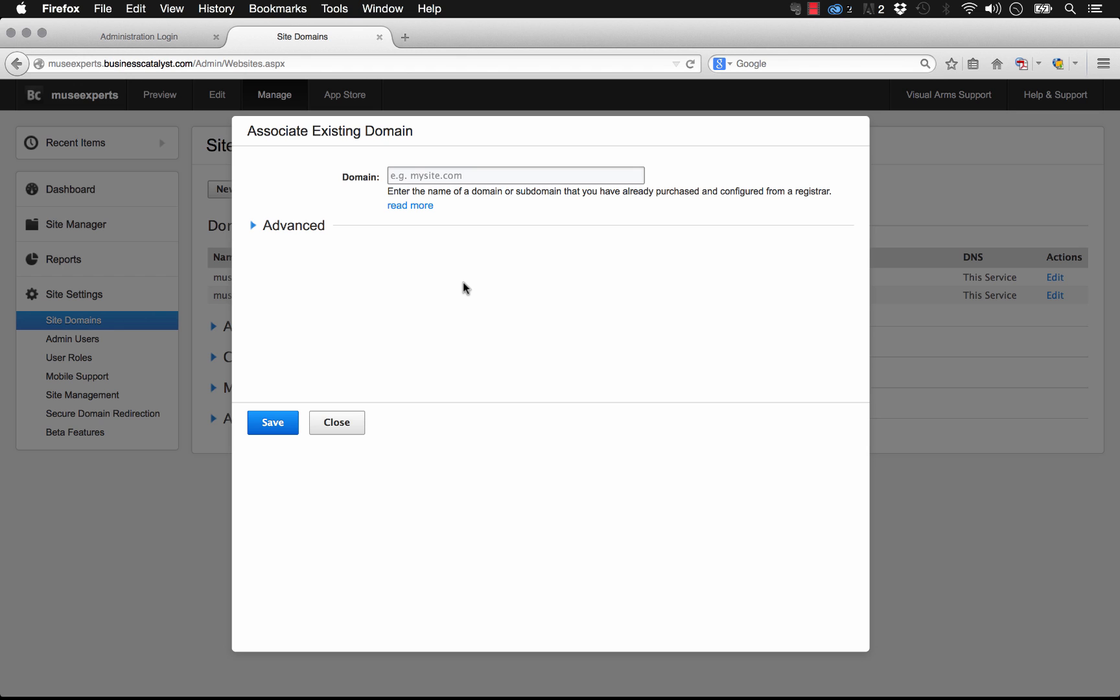
mouse_move(470, 369)
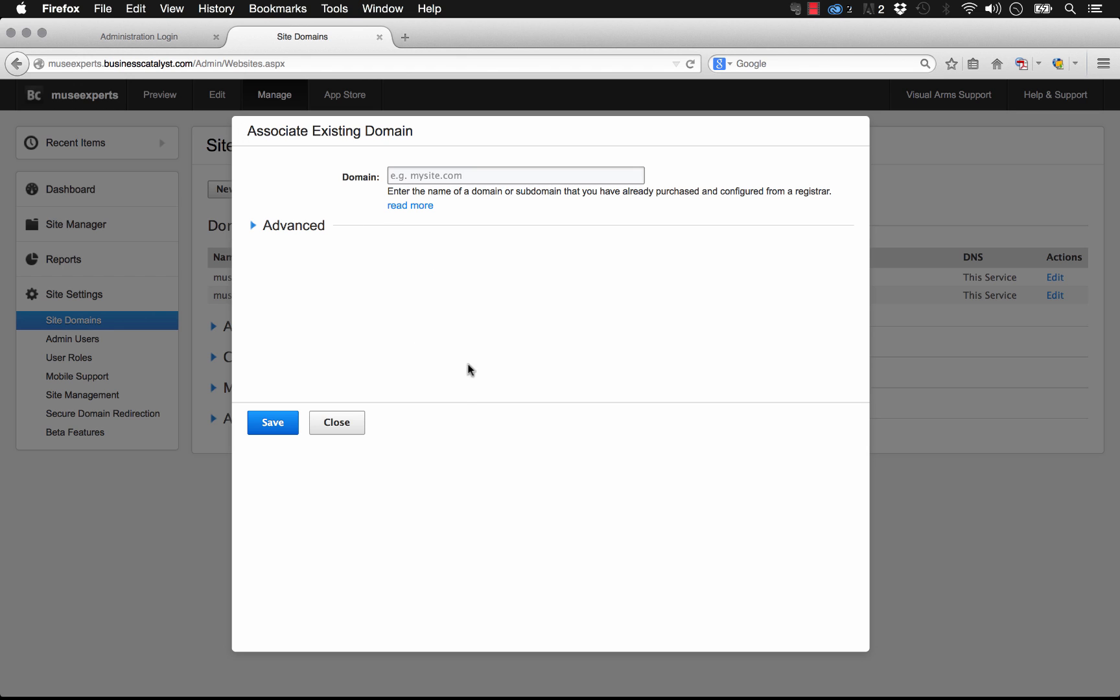
click(336, 423)
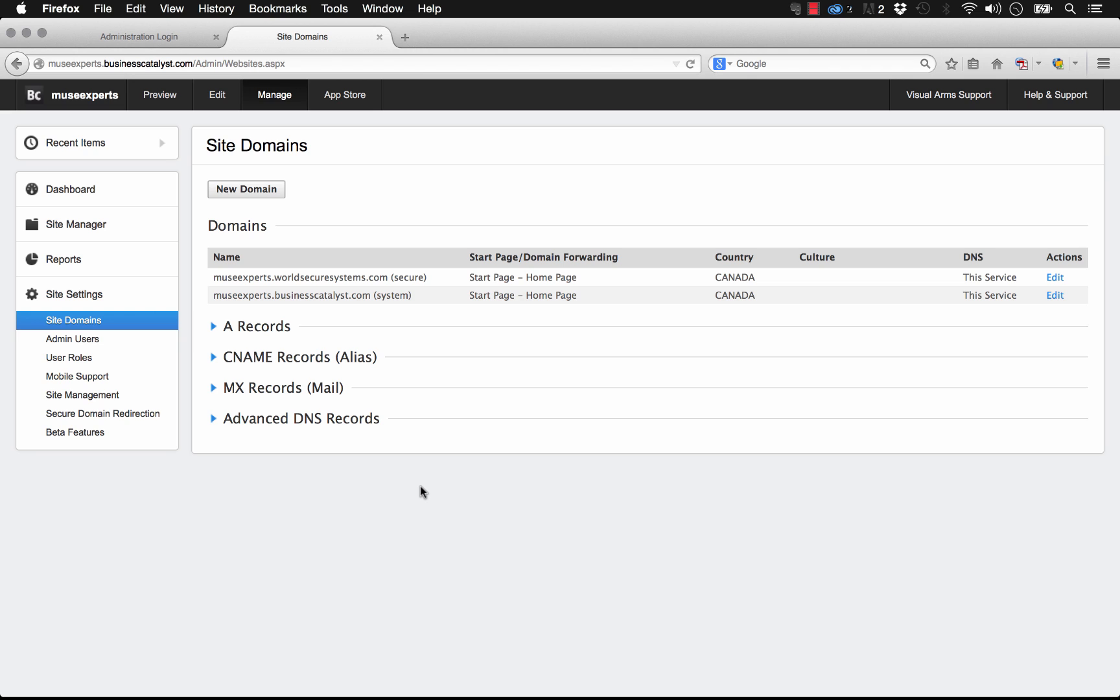
mouse_move(465, 153)
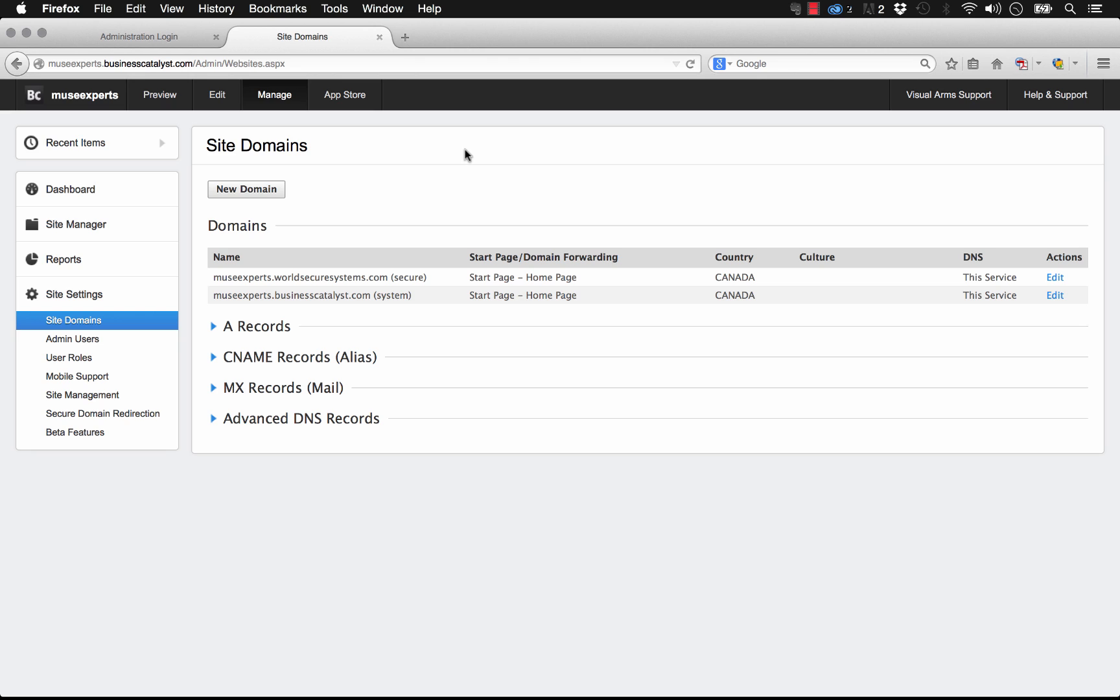
mouse_move(814, 18)
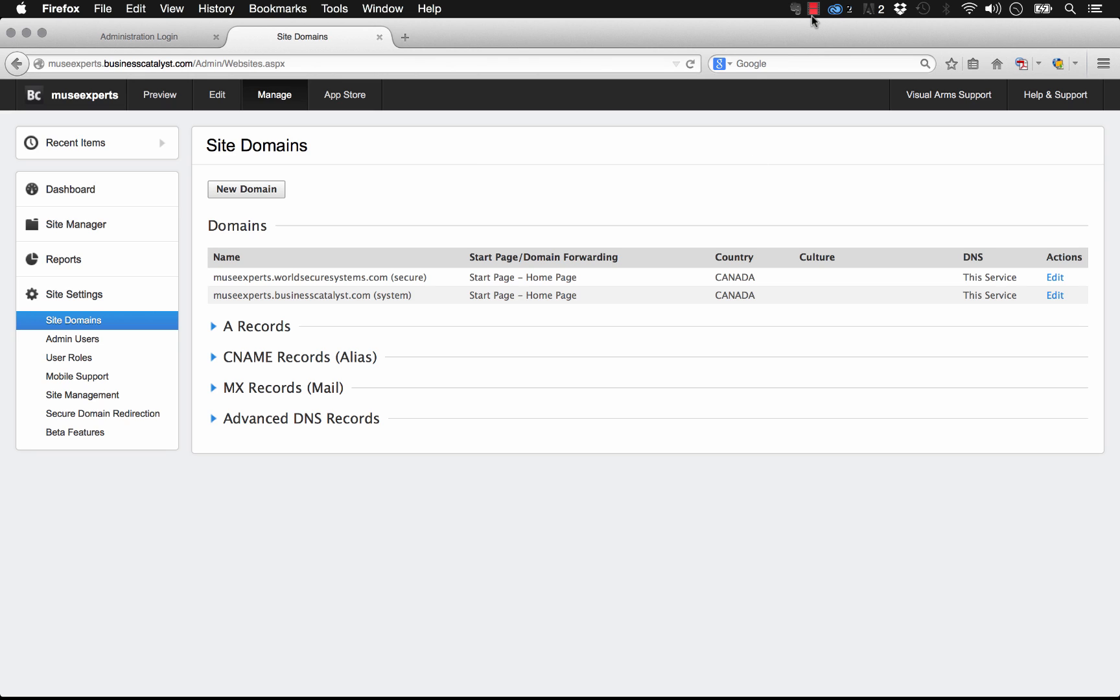